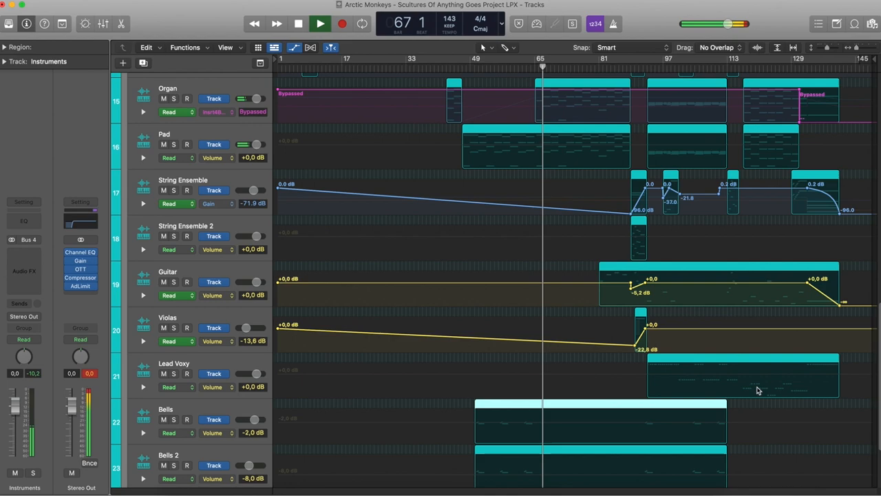
Close the Mixer and scroll the arrangement back to the top of the colour-coded tracks
{"action": "scroll", "scroll_direction": "up", "scroll_amount": 3}
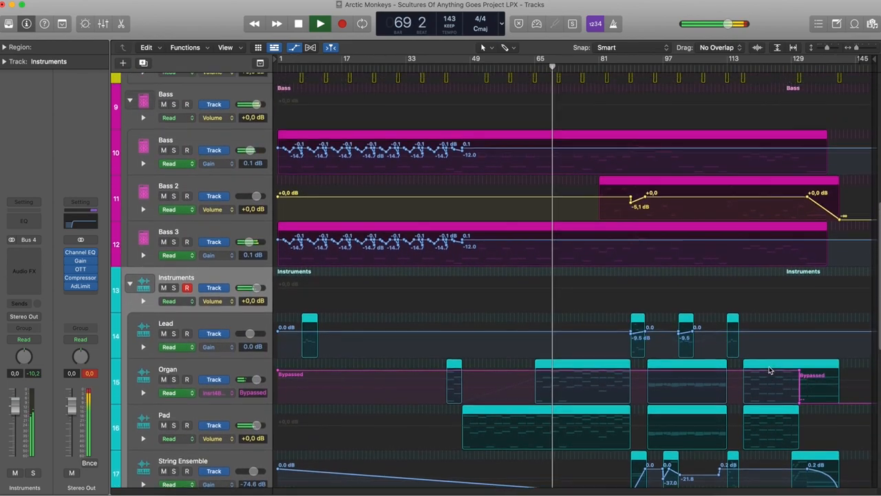
{"action": "scroll", "scroll_direction": "up", "scroll_amount": 3}
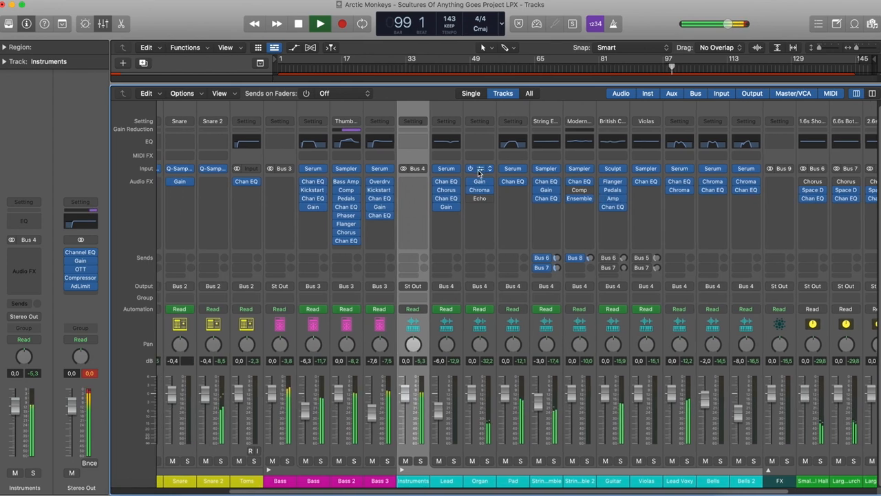
{"action": "left_click", "coordinate": [479, 168]}
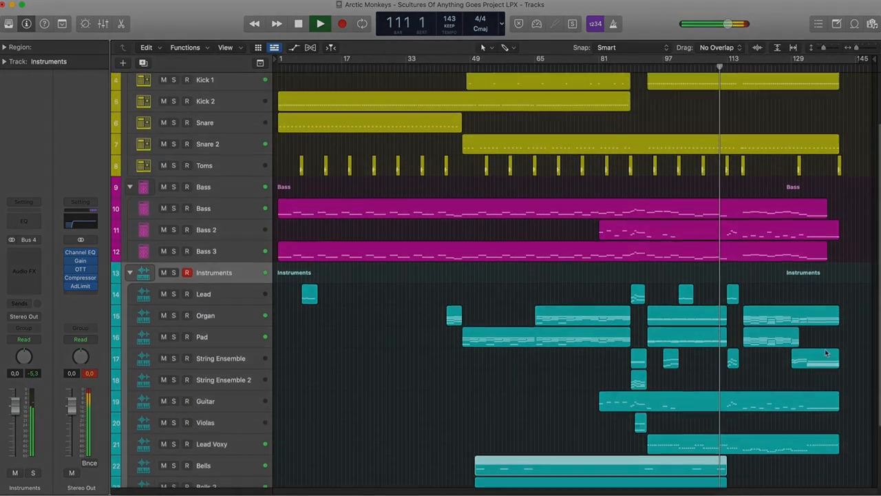
{"action": "scroll", "scroll_direction": "up", "scroll_amount": 3}
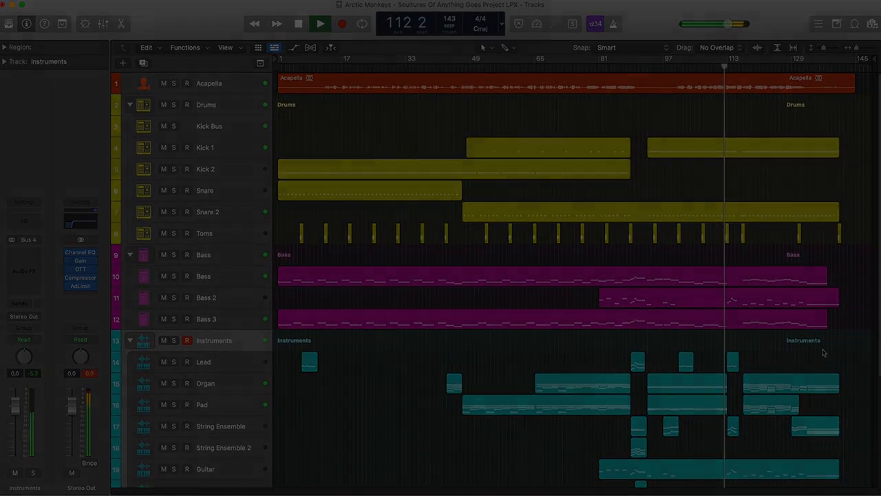